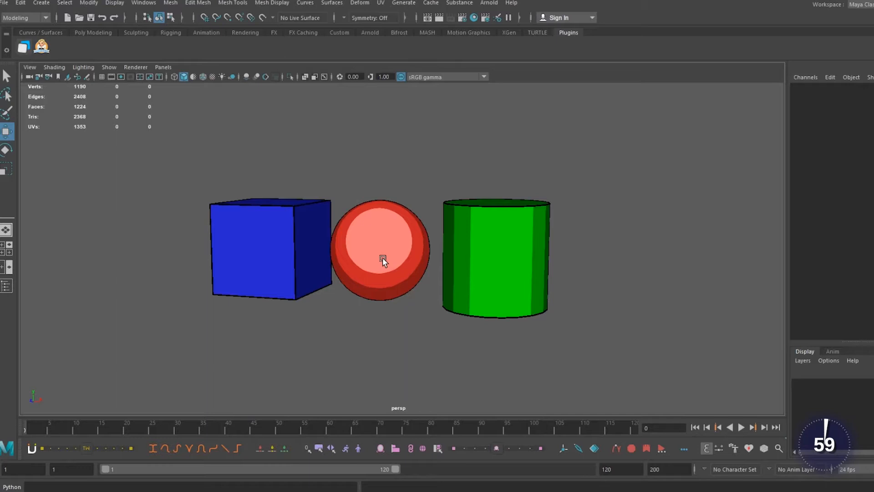
- Select the red sphere and reach the Isolate Select options under the viewport Show menu
{"action": "left_click", "coordinate": [381, 263]}
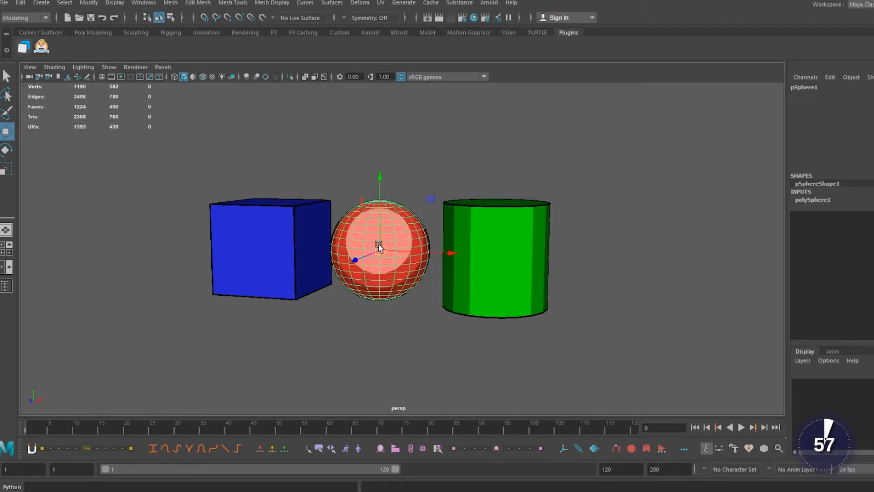
{"action": "left_click", "coordinate": [108, 66]}
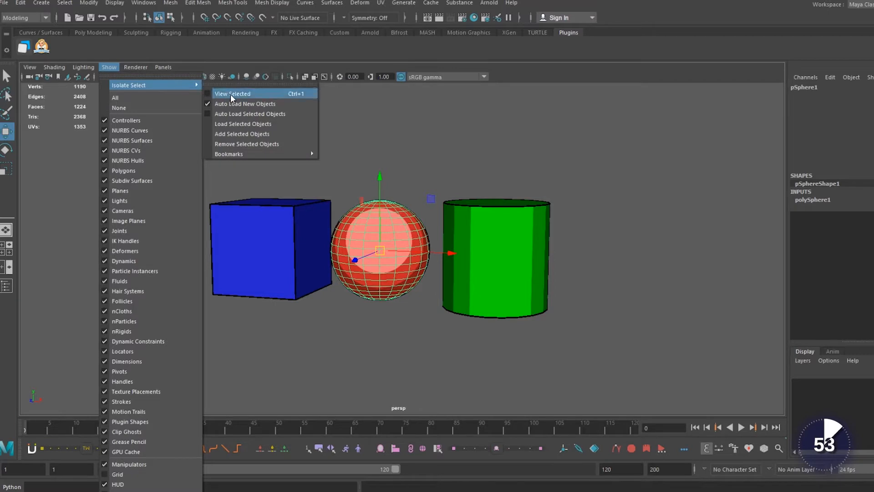
{"action": "left_click", "coordinate": [233, 93]}
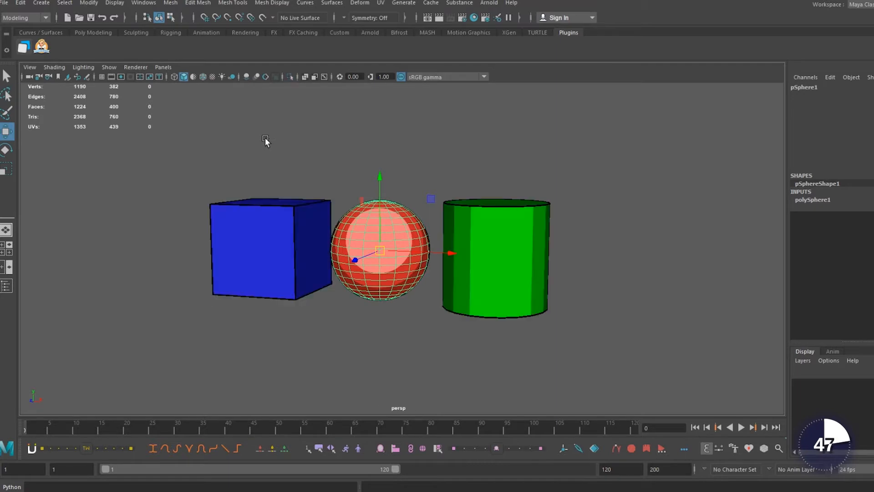
- Isolate the selected red sphere so the cube and cylinder are hidden from the viewport
{"action": "left_click", "coordinate": [113, 76]}
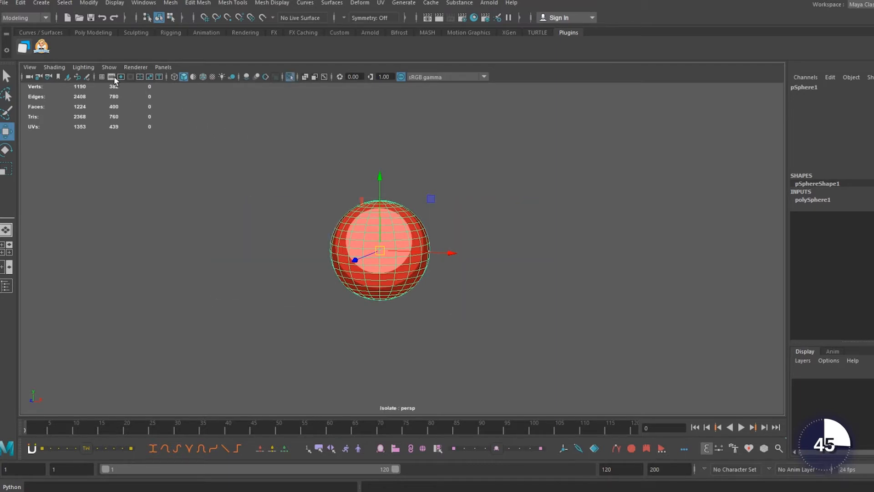
{"action": "left_click", "coordinate": [108, 67]}
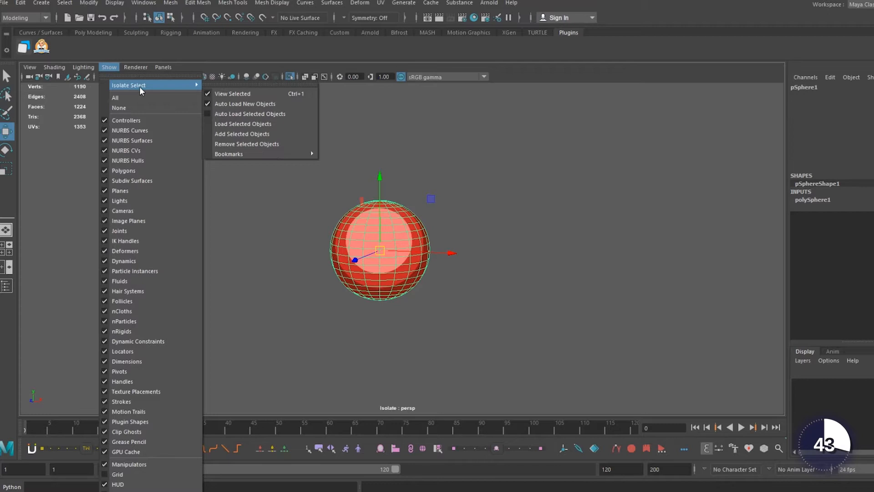
{"action": "mouse_move", "coordinate": [245, 103]}
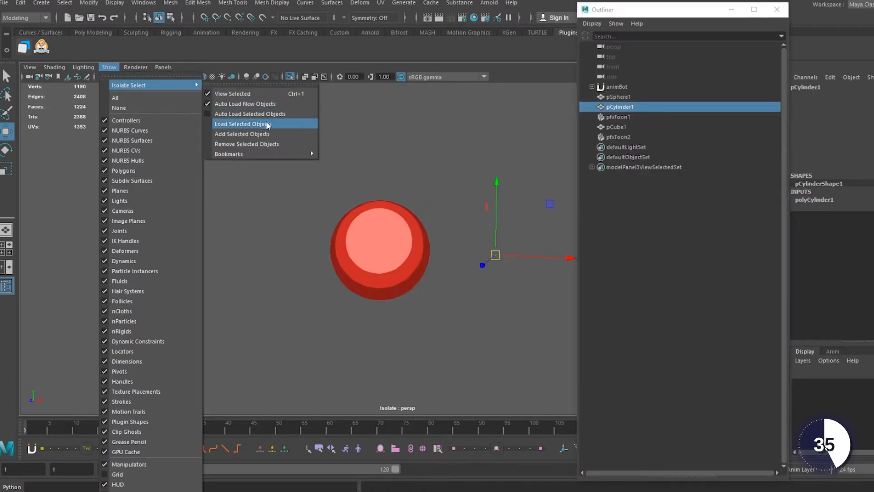
- Load pCylinder1 as the isolated object, then add pCube1 so cylinder and cube show together
{"action": "left_click", "coordinate": [243, 123]}
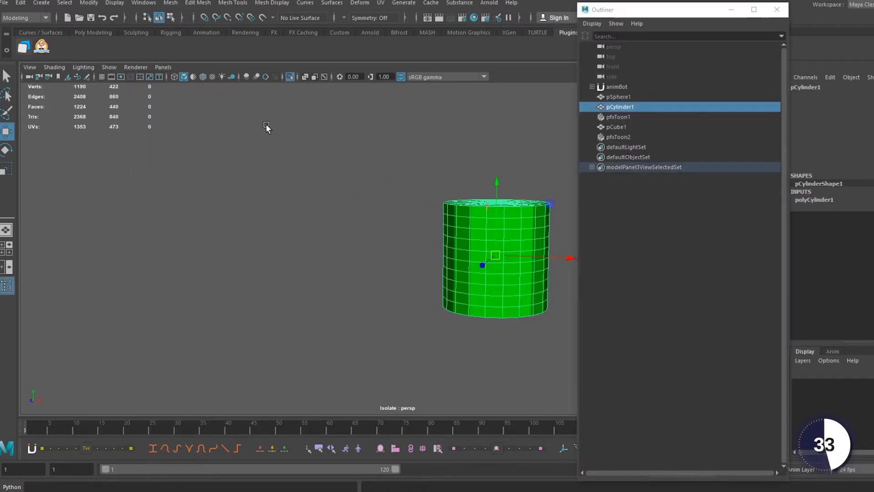
{"action": "left_click", "coordinate": [108, 67]}
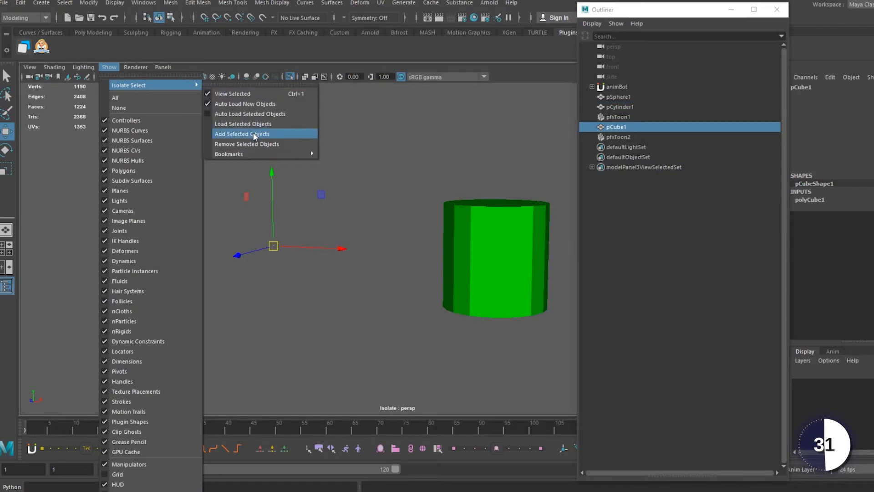
{"action": "left_click", "coordinate": [241, 134]}
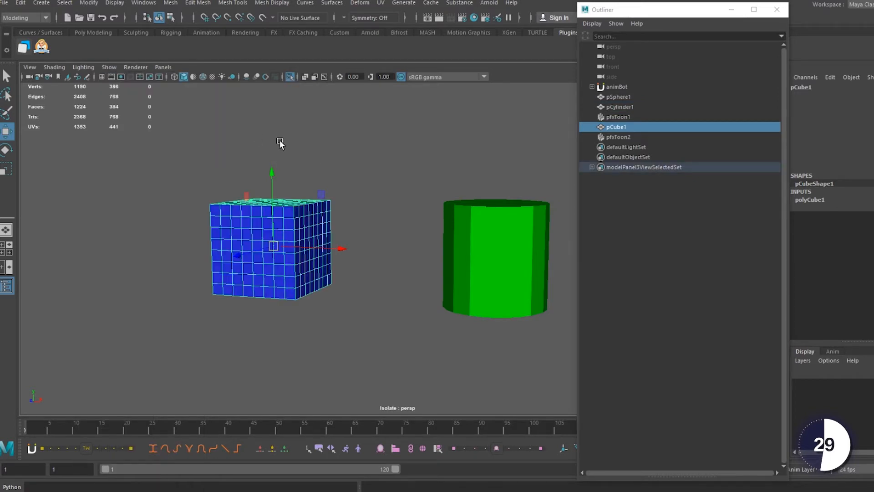
{"action": "left_click", "coordinate": [110, 67]}
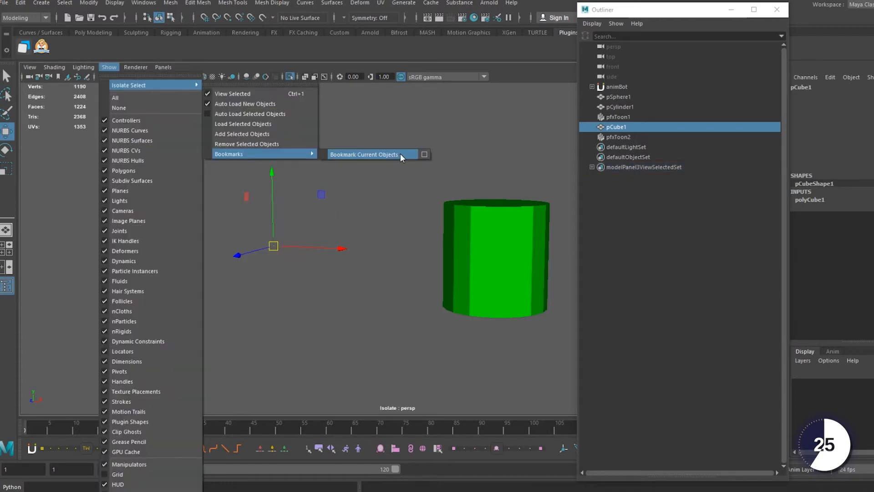
- Start bookmarking the currently isolated cube and cylinder via Bookmark Current Objects
{"action": "left_click", "coordinate": [365, 155]}
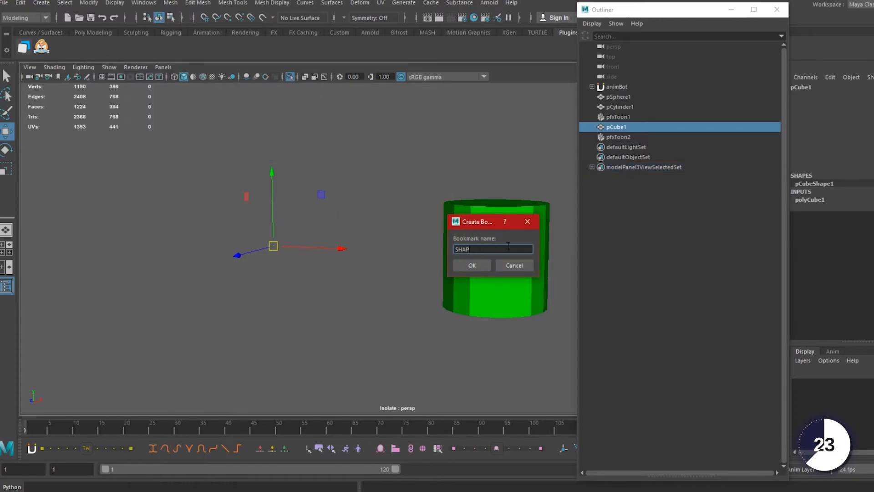